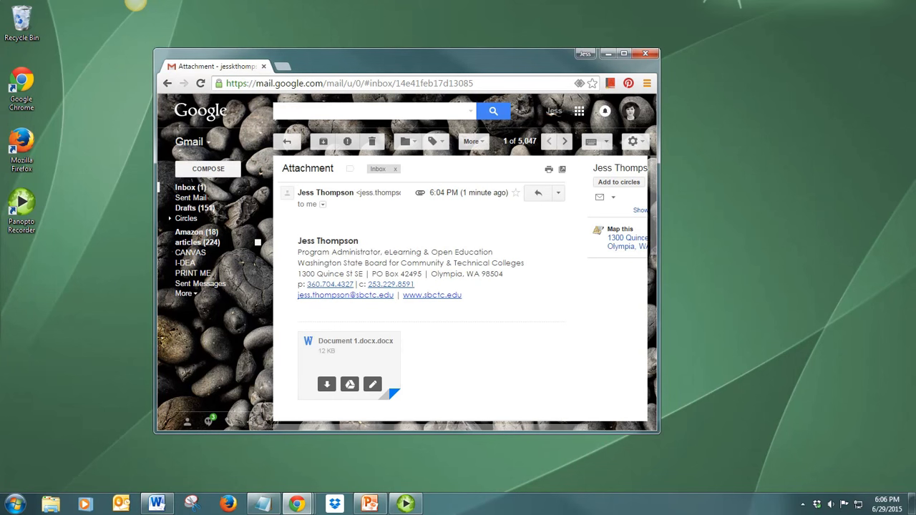
mouse_move(327, 384)
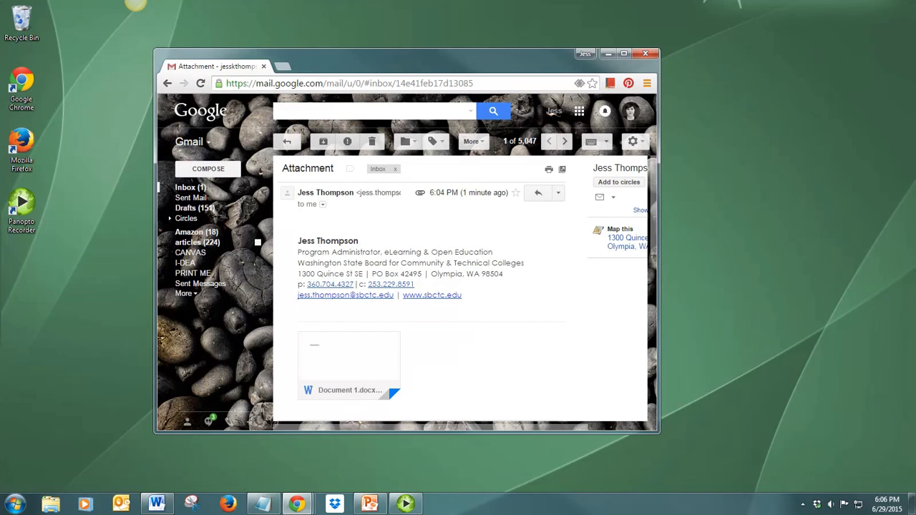
Download the Document 1.docx attachment from Gmail and minimize Chrome to reveal the desktop.
click(349, 389)
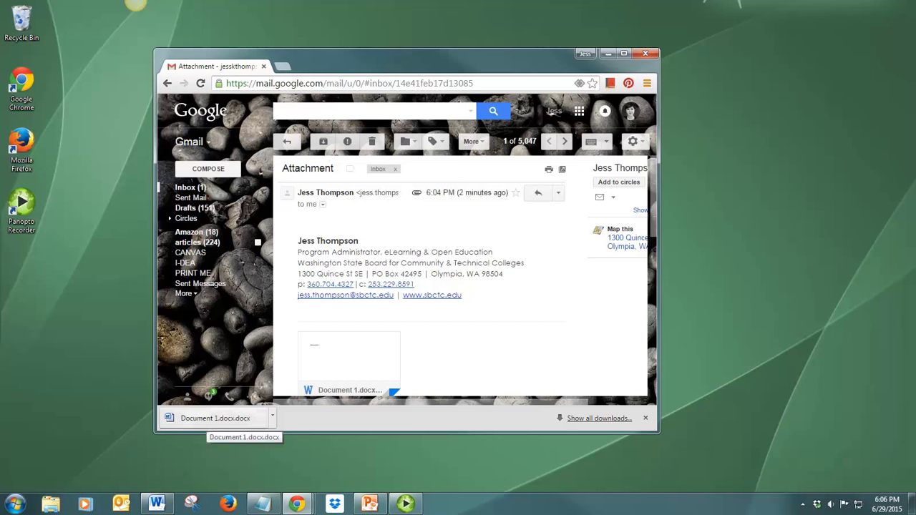
click(214, 418)
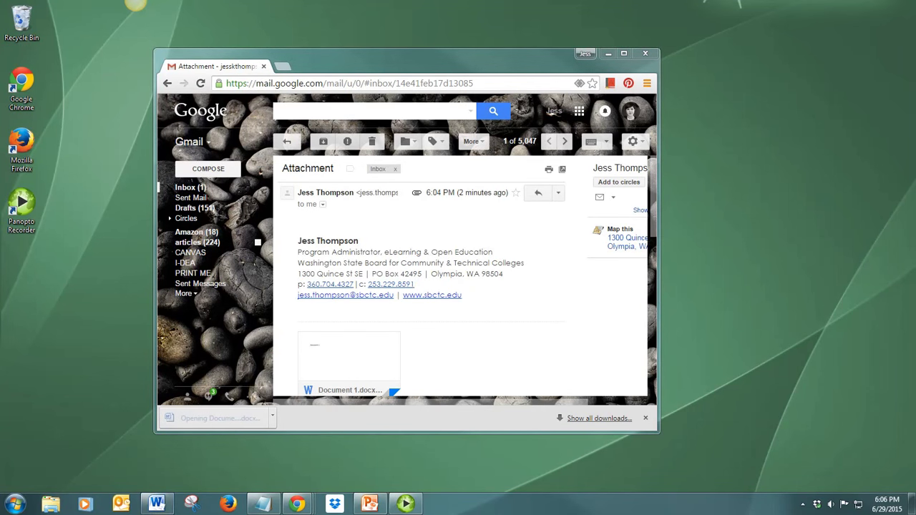
click(644, 53)
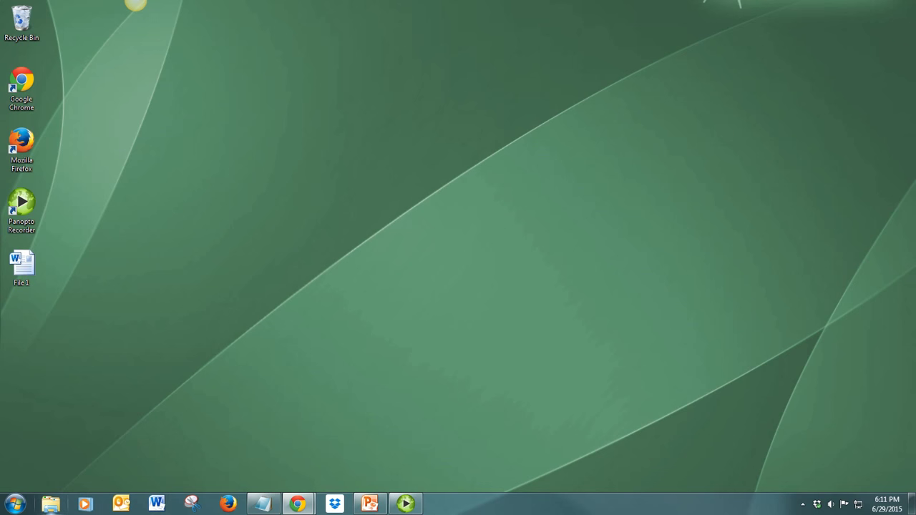
Search the Downloads folder for 'doc' so Document 1.docx appears first in the results.
click(50, 504)
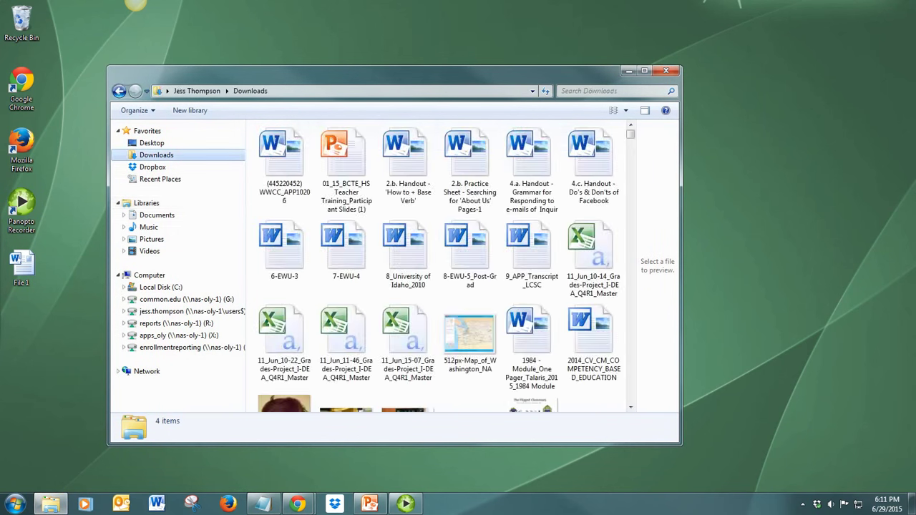
click(408, 250)
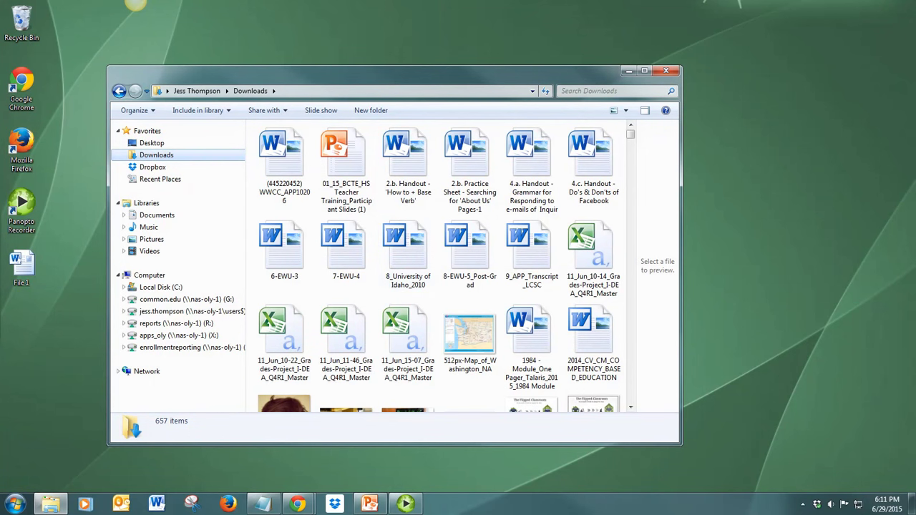
click(469, 331)
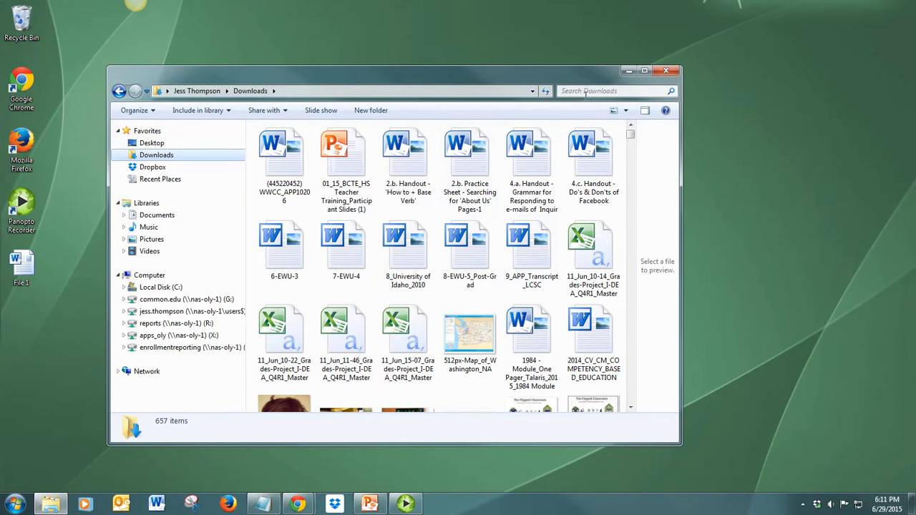
click(612, 92)
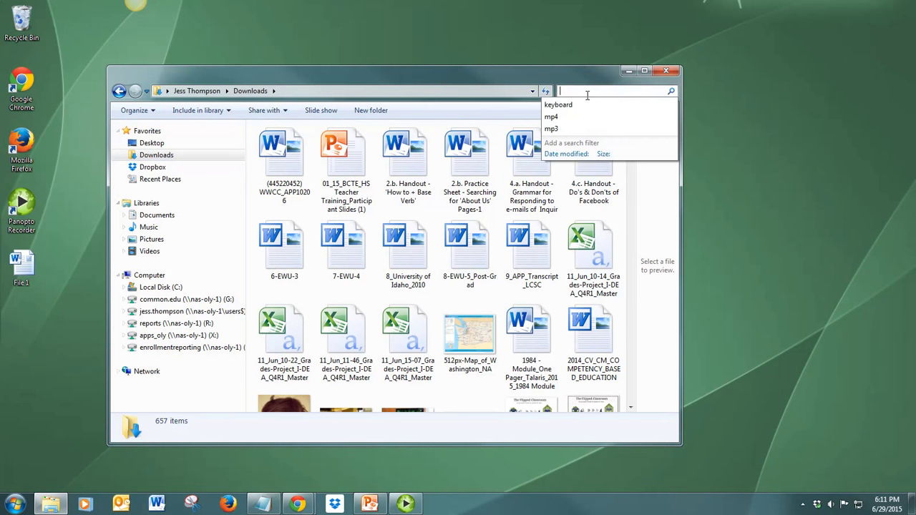
text(document)
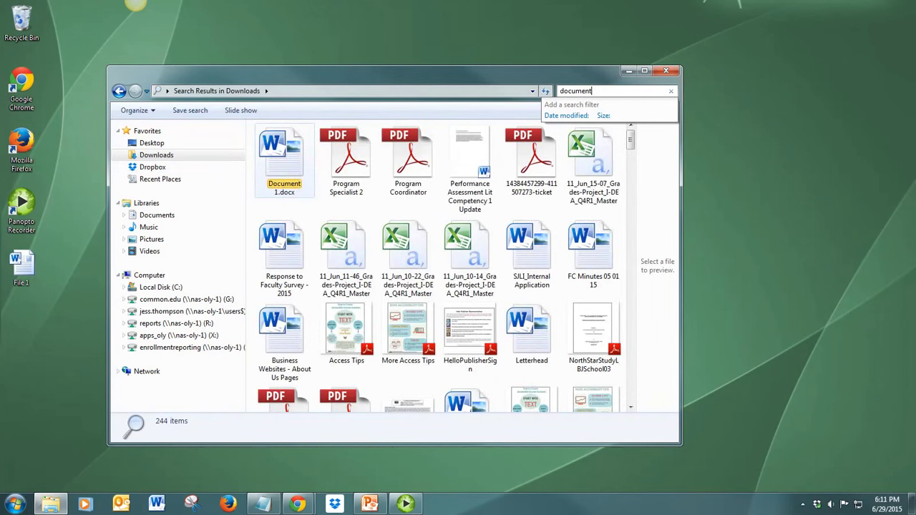
mouse_move(283, 155)
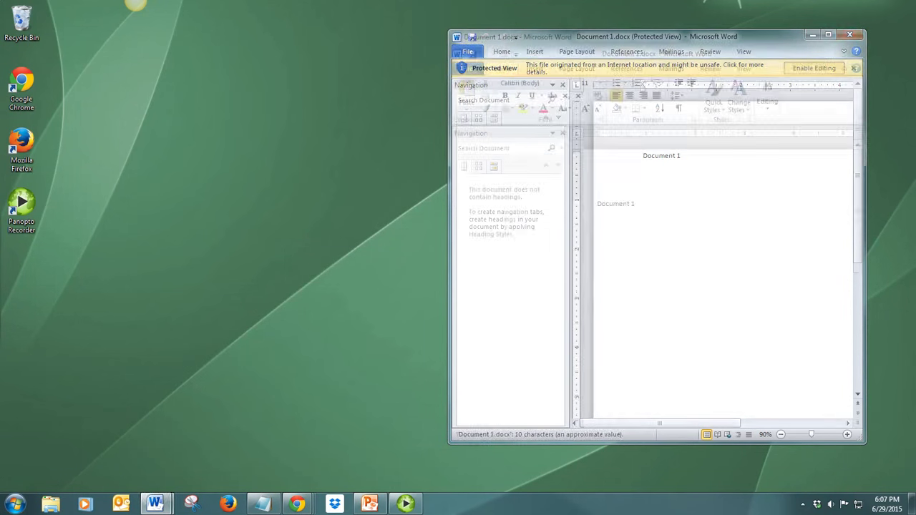
Enable editing in Document 1 and add the sentence 'I am typing.' below the heading.
click(813, 67)
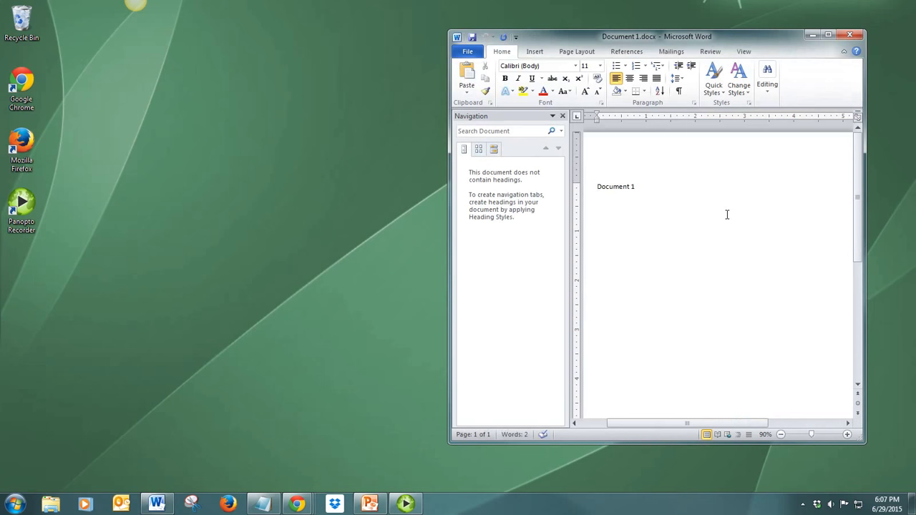
text(I am)
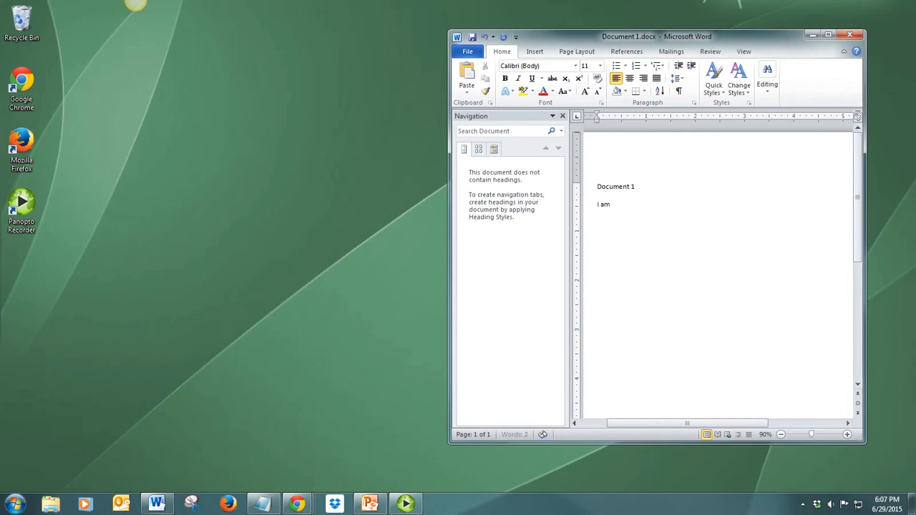
text(typing.)
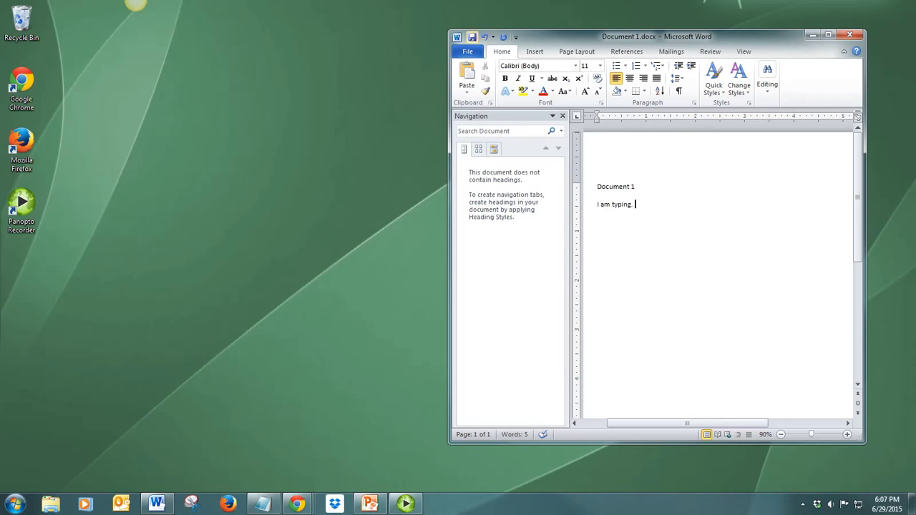
mouse_move(473, 37)
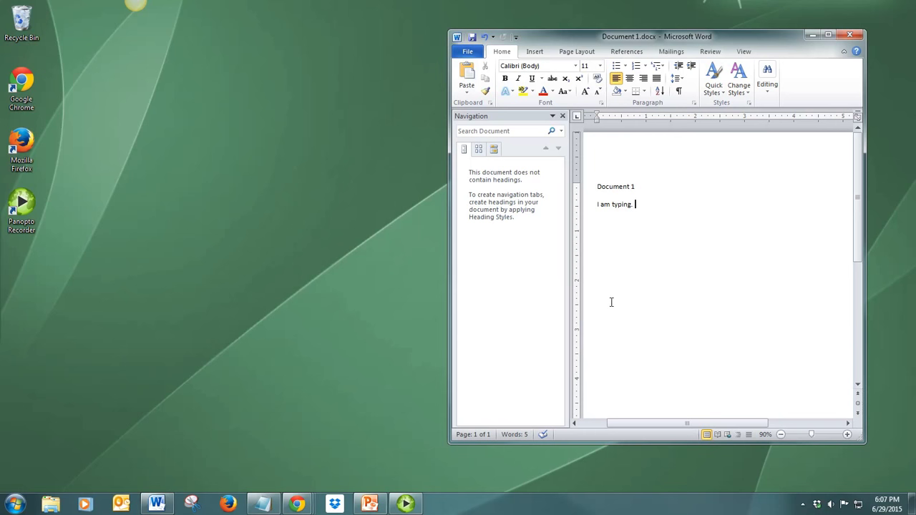
mouse_move(608, 302)
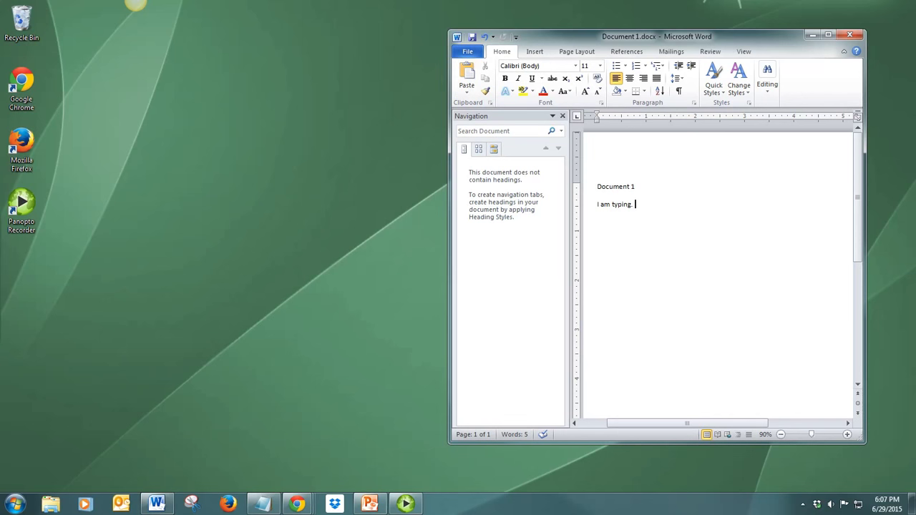
Save a copy of the edited document as Document 1 on the Desktop.
click(467, 52)
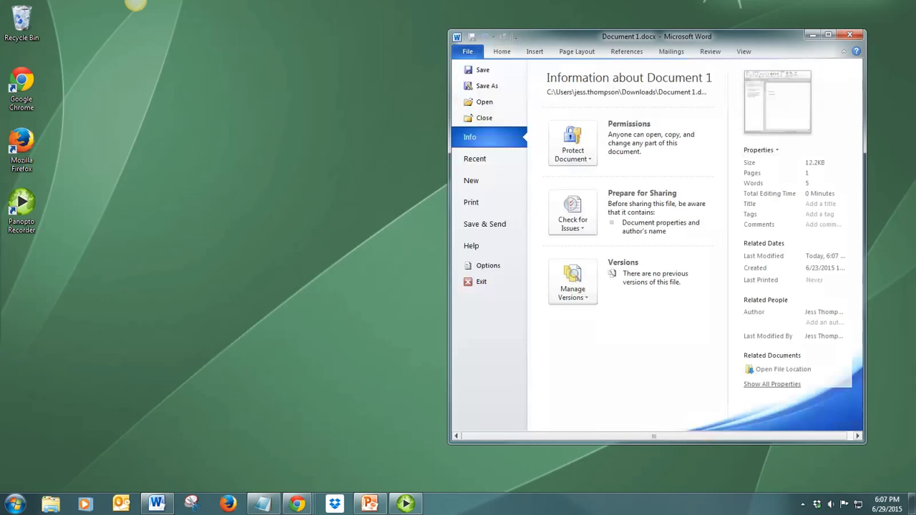
click(486, 86)
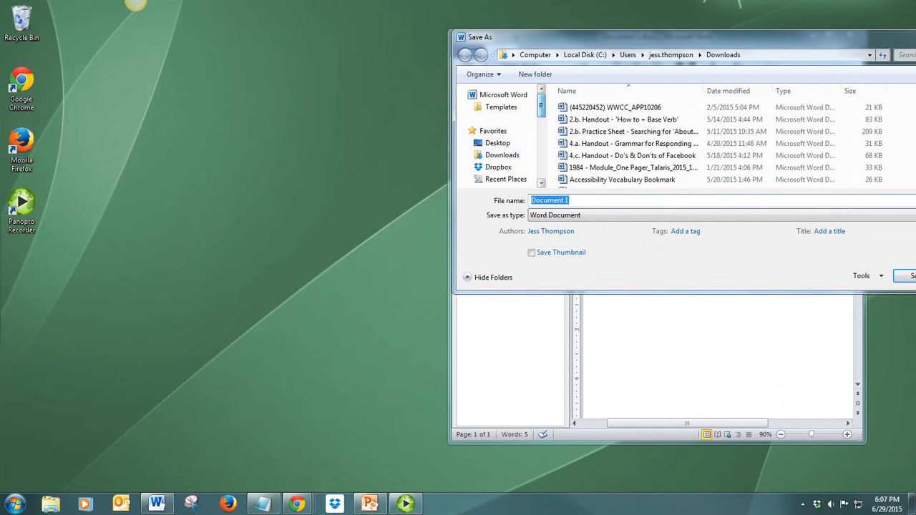
click(497, 143)
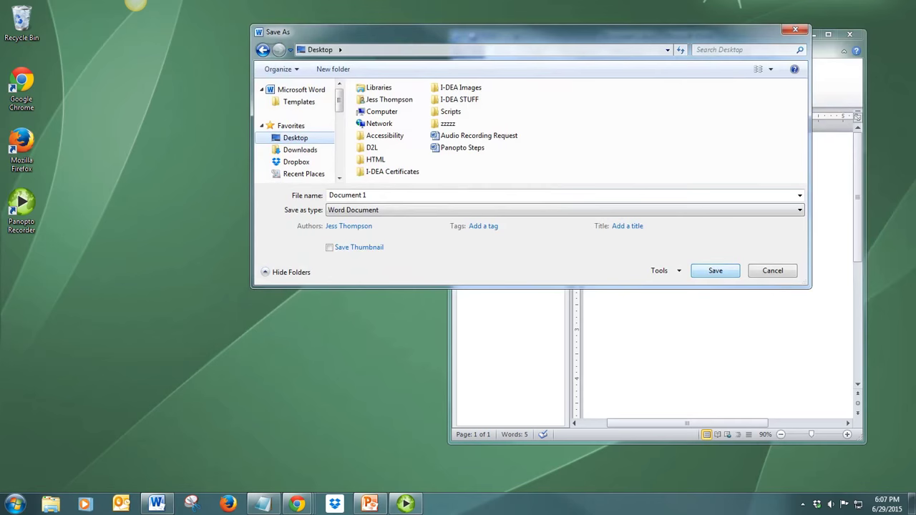
click(716, 271)
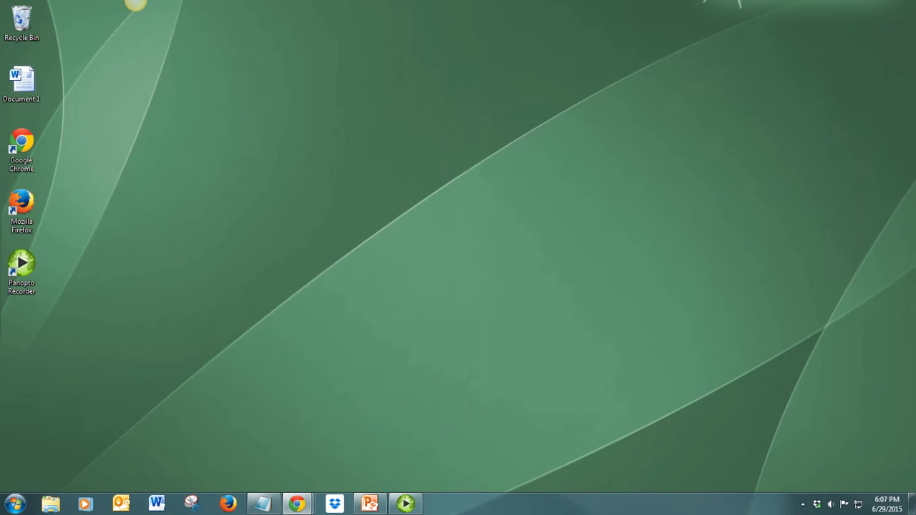
Rename the desktop Document1 file to 'File 1'.
click(21, 79)
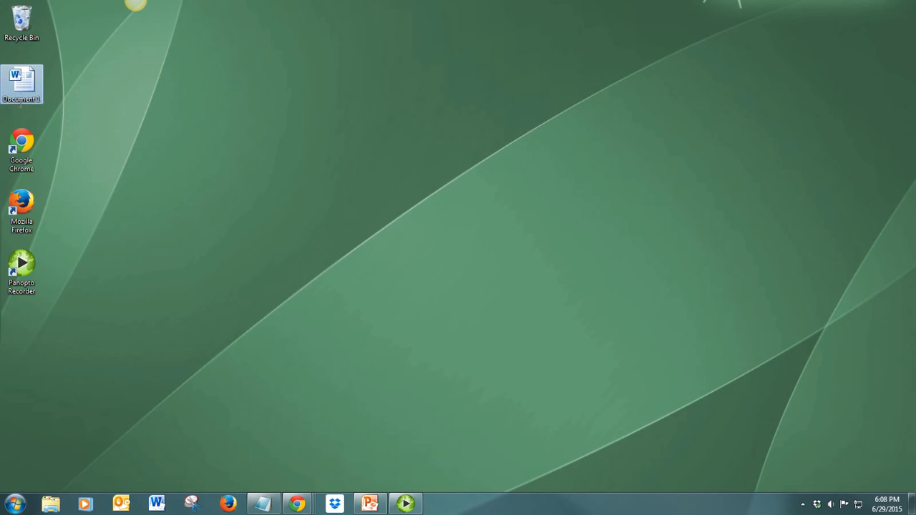
click(21, 82)
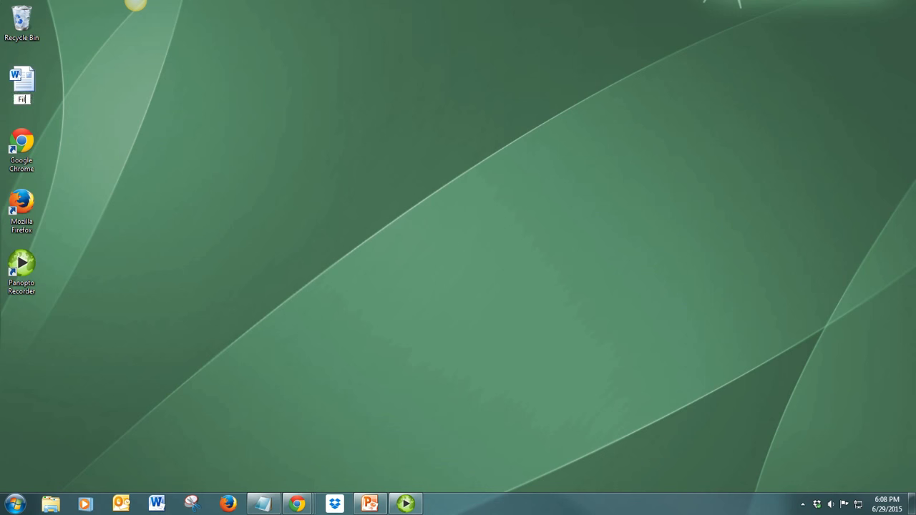
text(File 1)
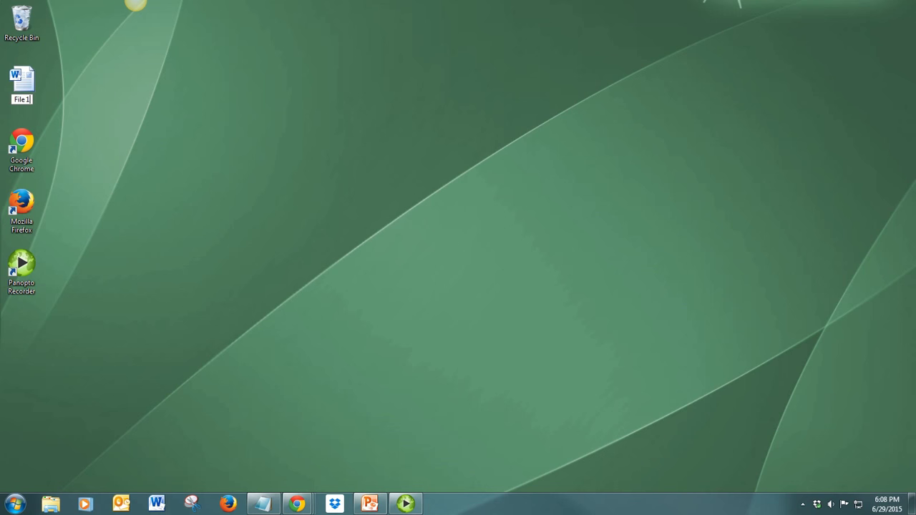
click(21, 81)
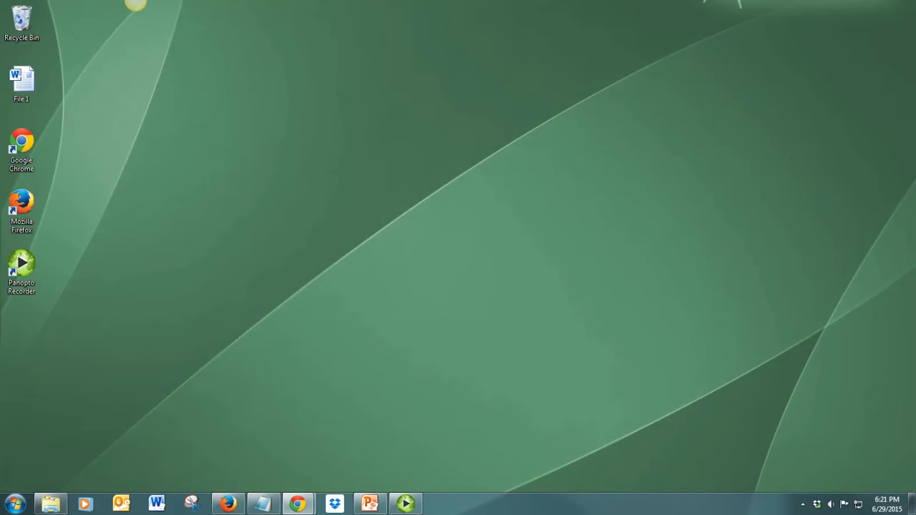
Delete File 1 from the desktop and bring up the Recycle Bin.
click(21, 81)
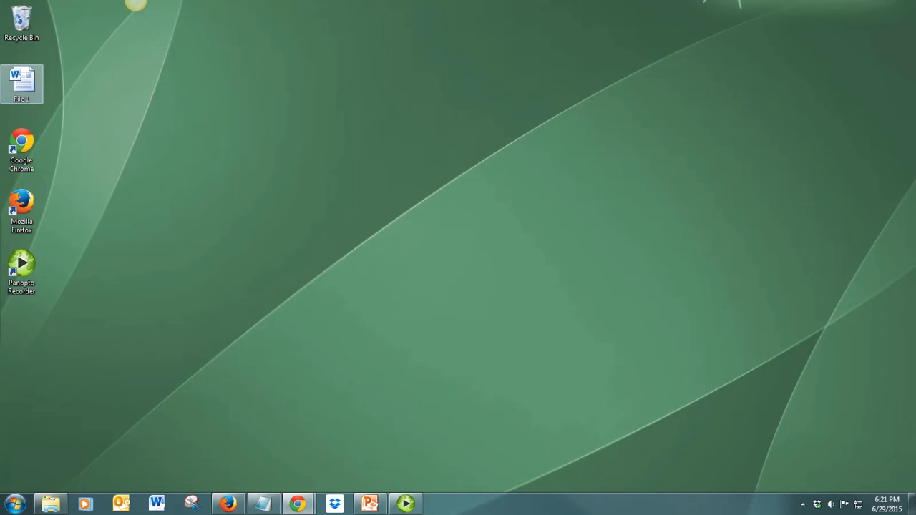
click(156, 503)
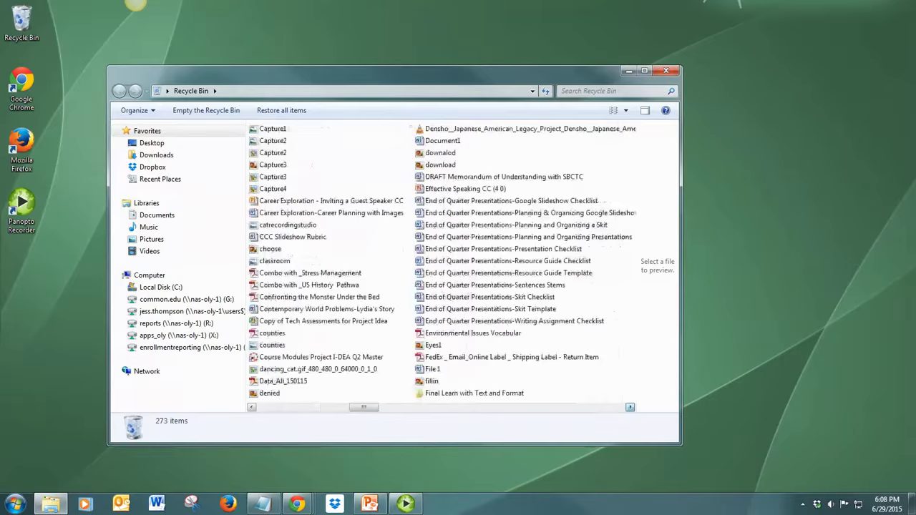
Select File 1 in the Recycle Bin to show its details as a Word document deleted from the Desktop.
click(309, 271)
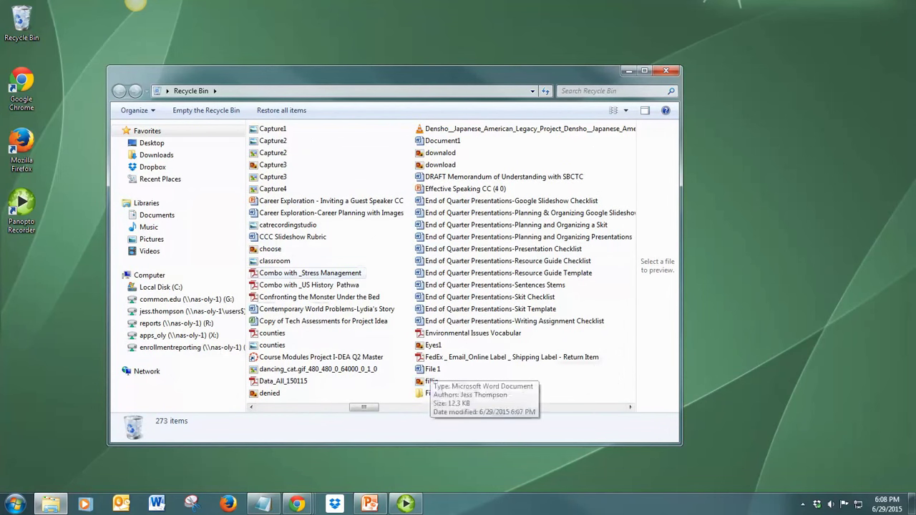
click(432, 369)
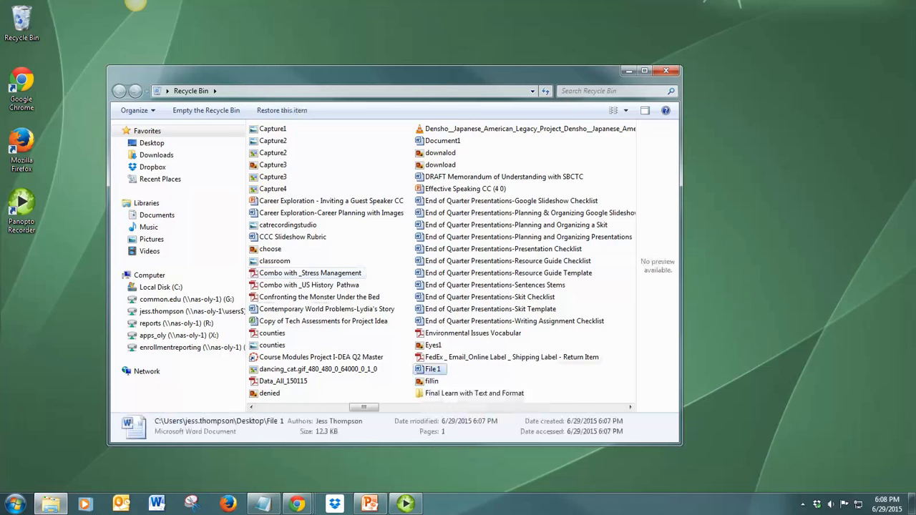